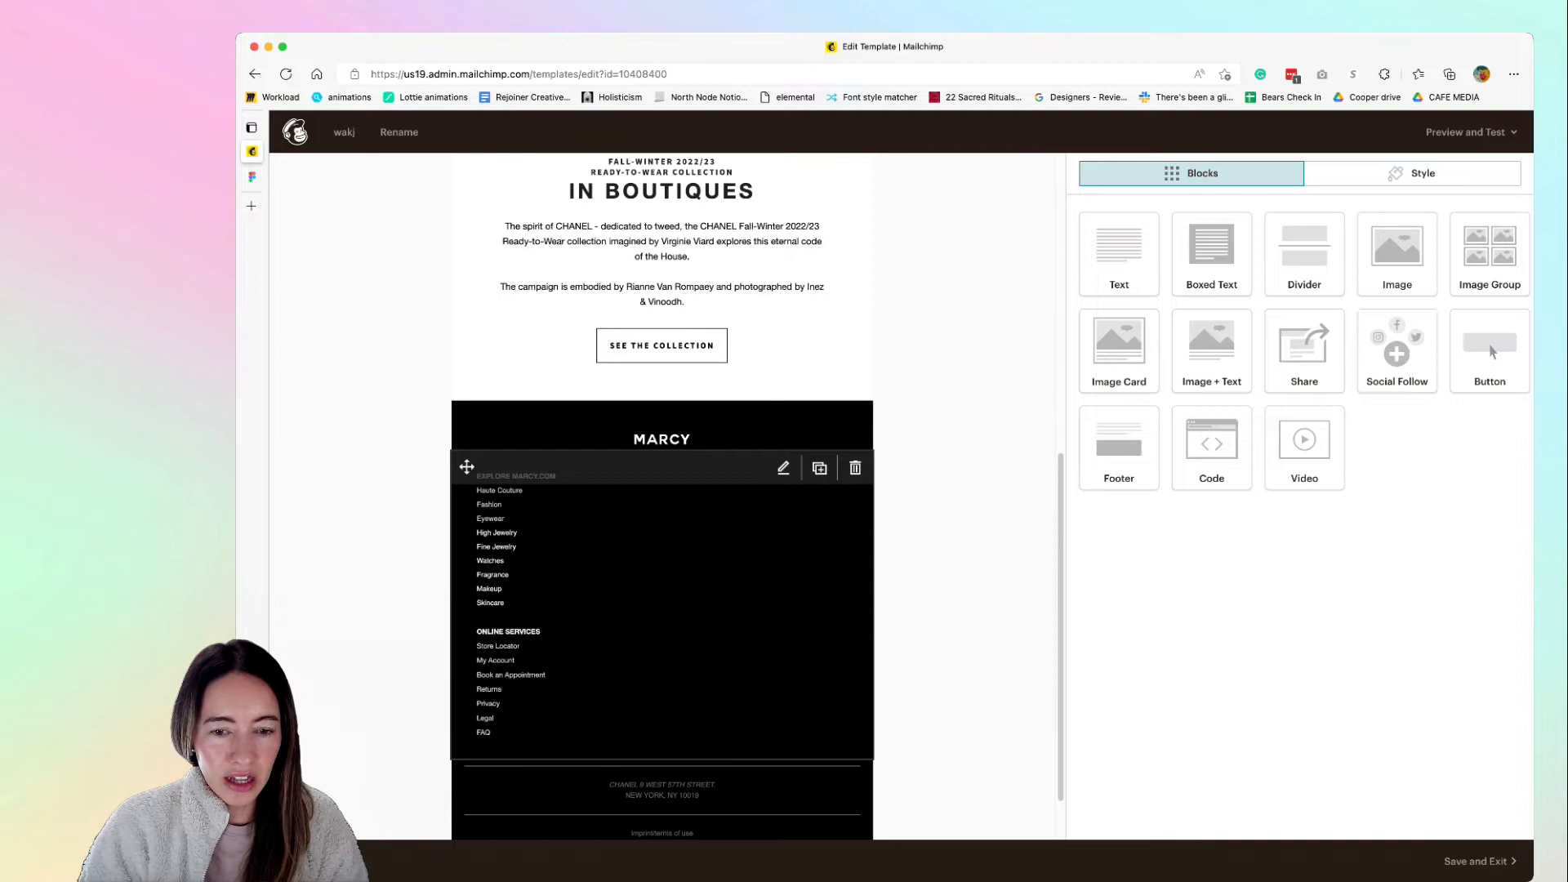
Step: Bring the footer Boxed Text navigation block into the Content editor
click(785, 469)
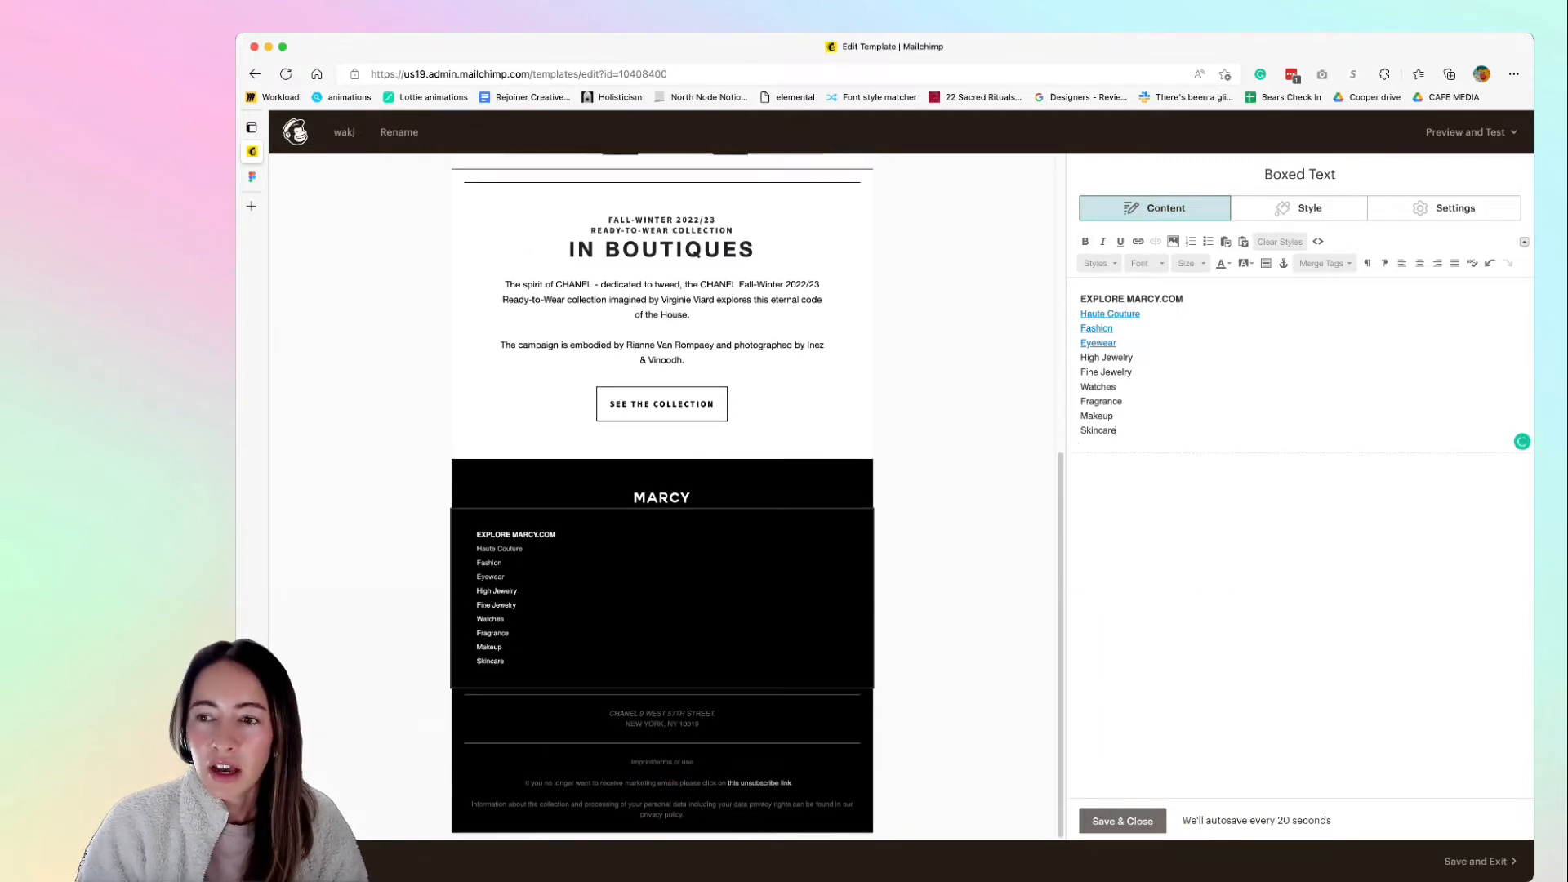
Step: Set the Boxed Text block's Number of columns to 2 and return to its content
click(1455, 207)
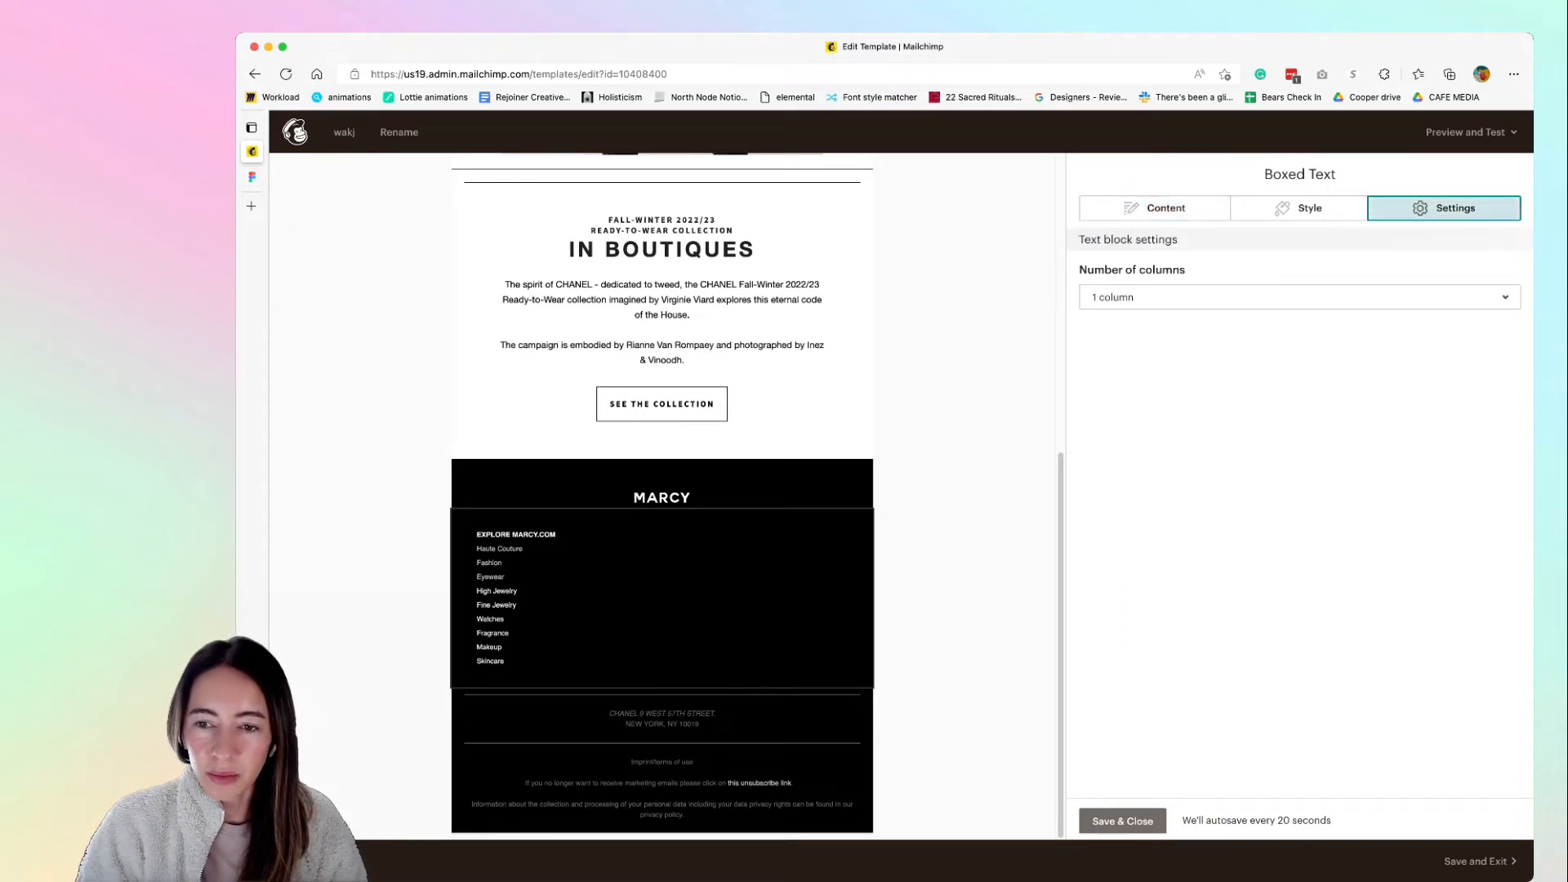
click(1299, 296)
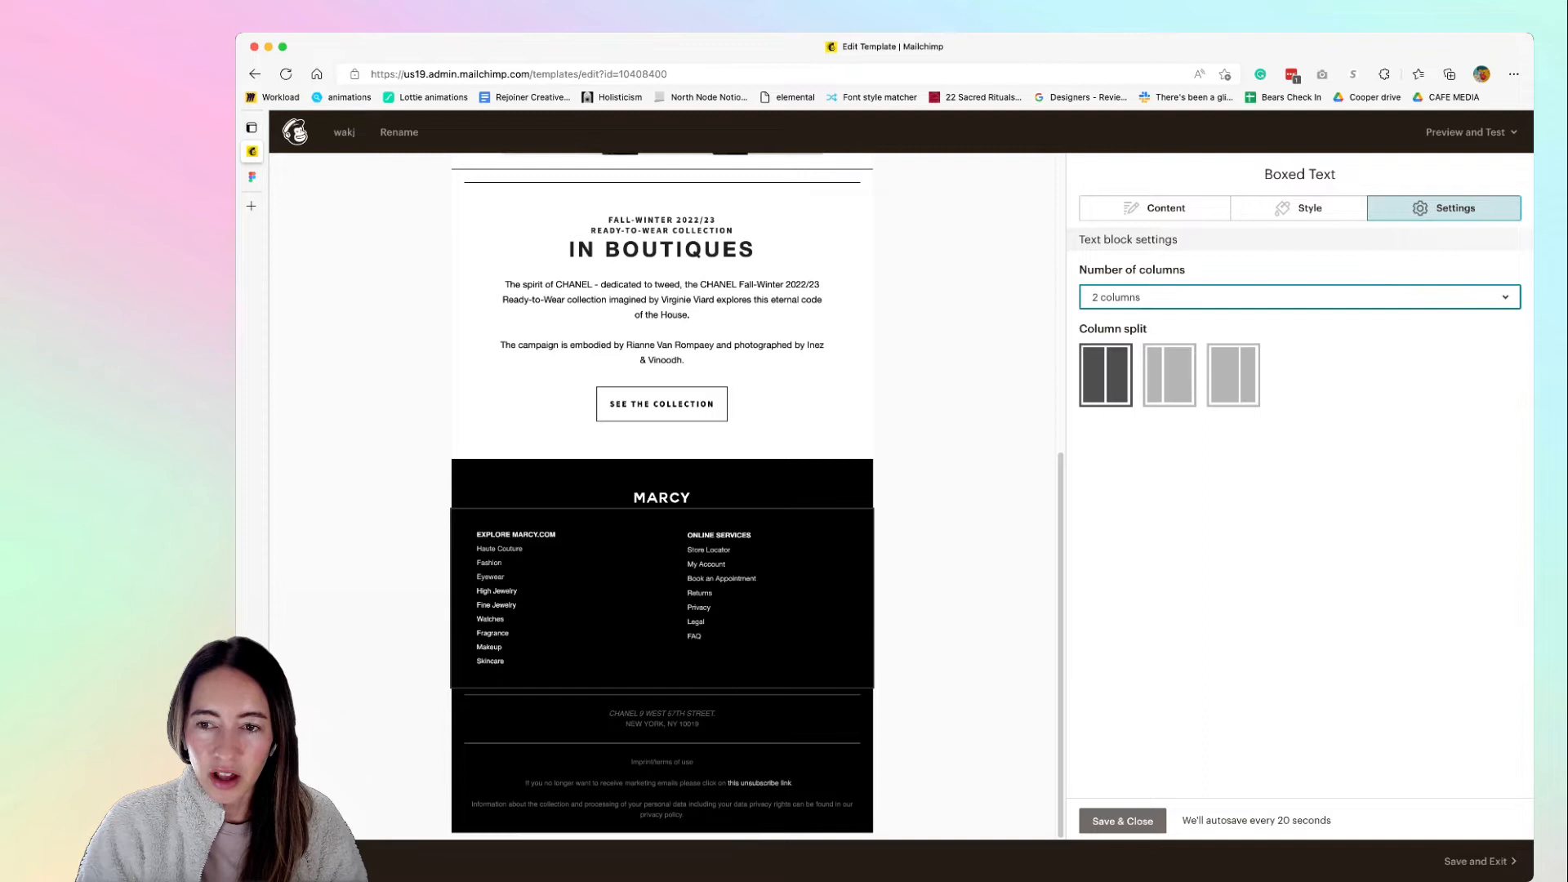
click(1153, 207)
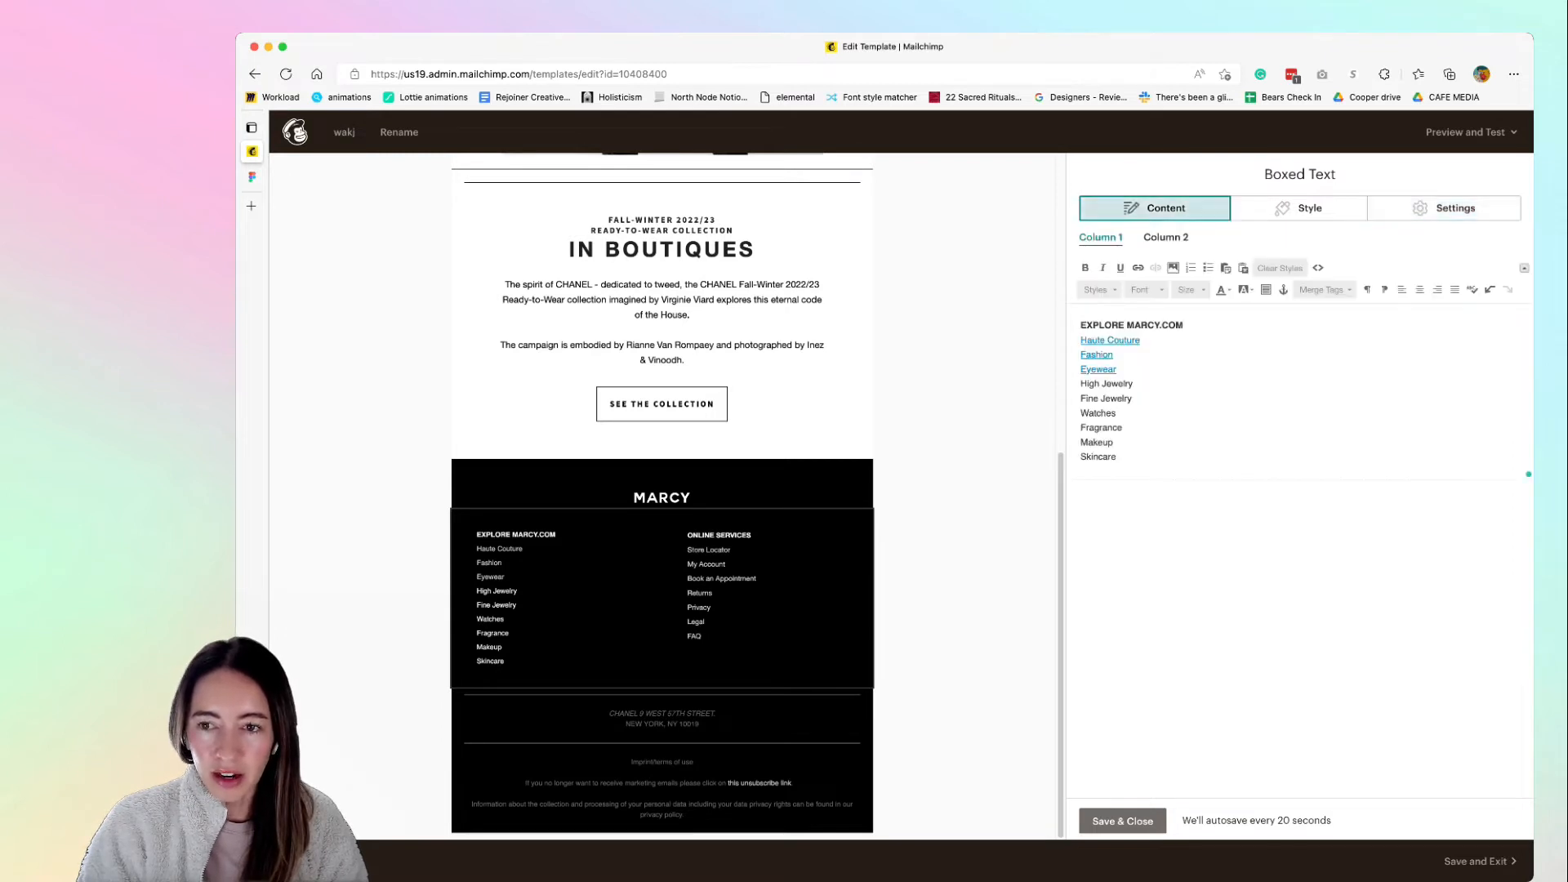
Step: Show the Column 2 (ONLINE SERVICES) text of the Boxed Text block
click(1165, 237)
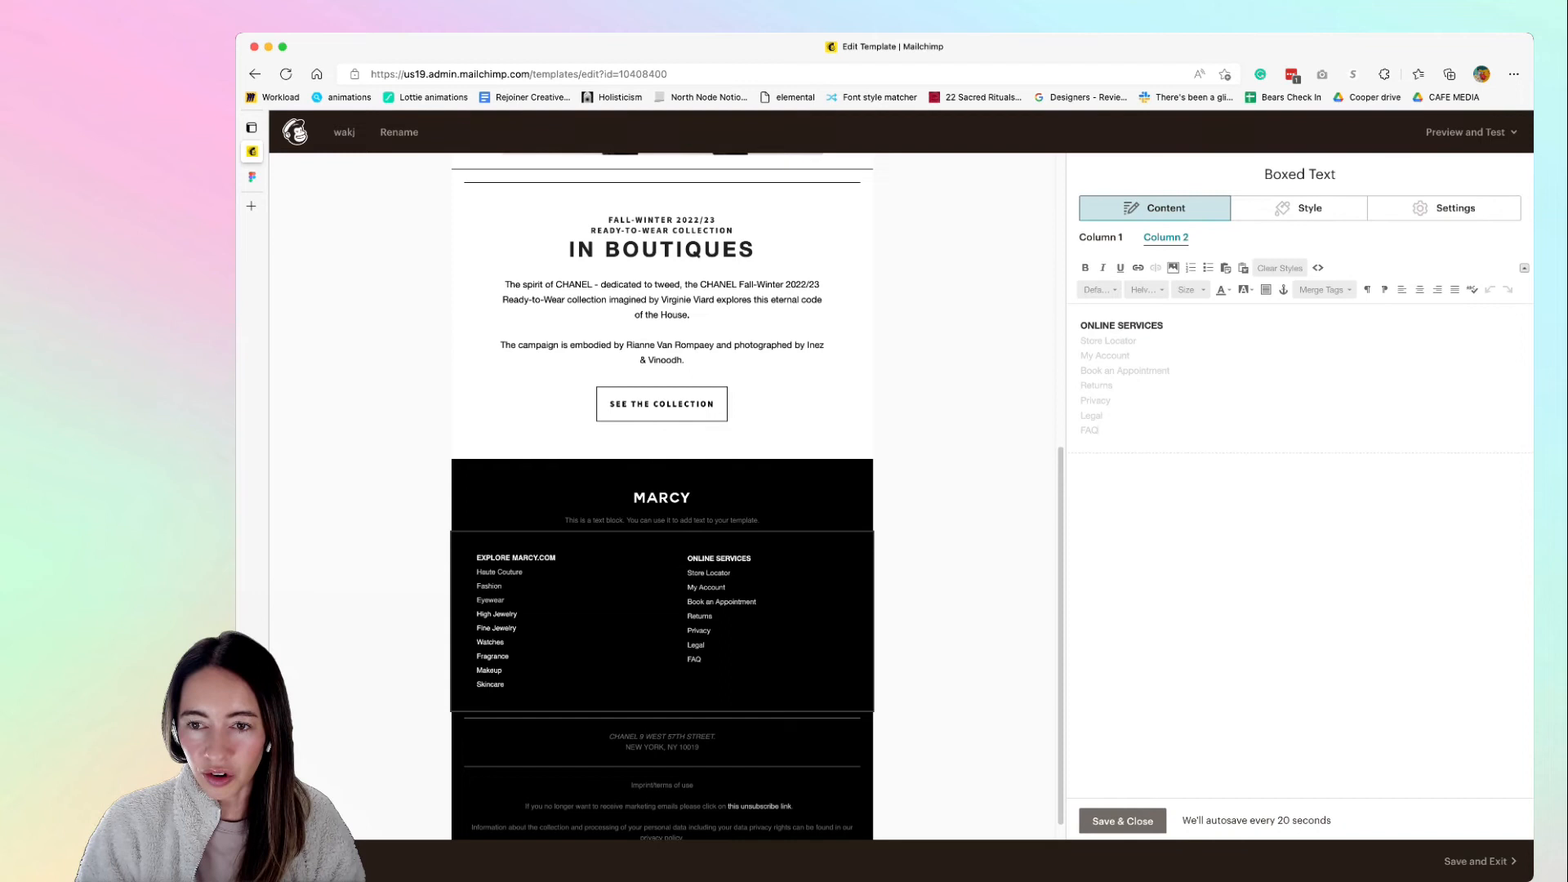
Step: Give the new Text block the EXPLORE MARCY.COM list, set it to 2 columns, and view Column 2
click(1099, 237)
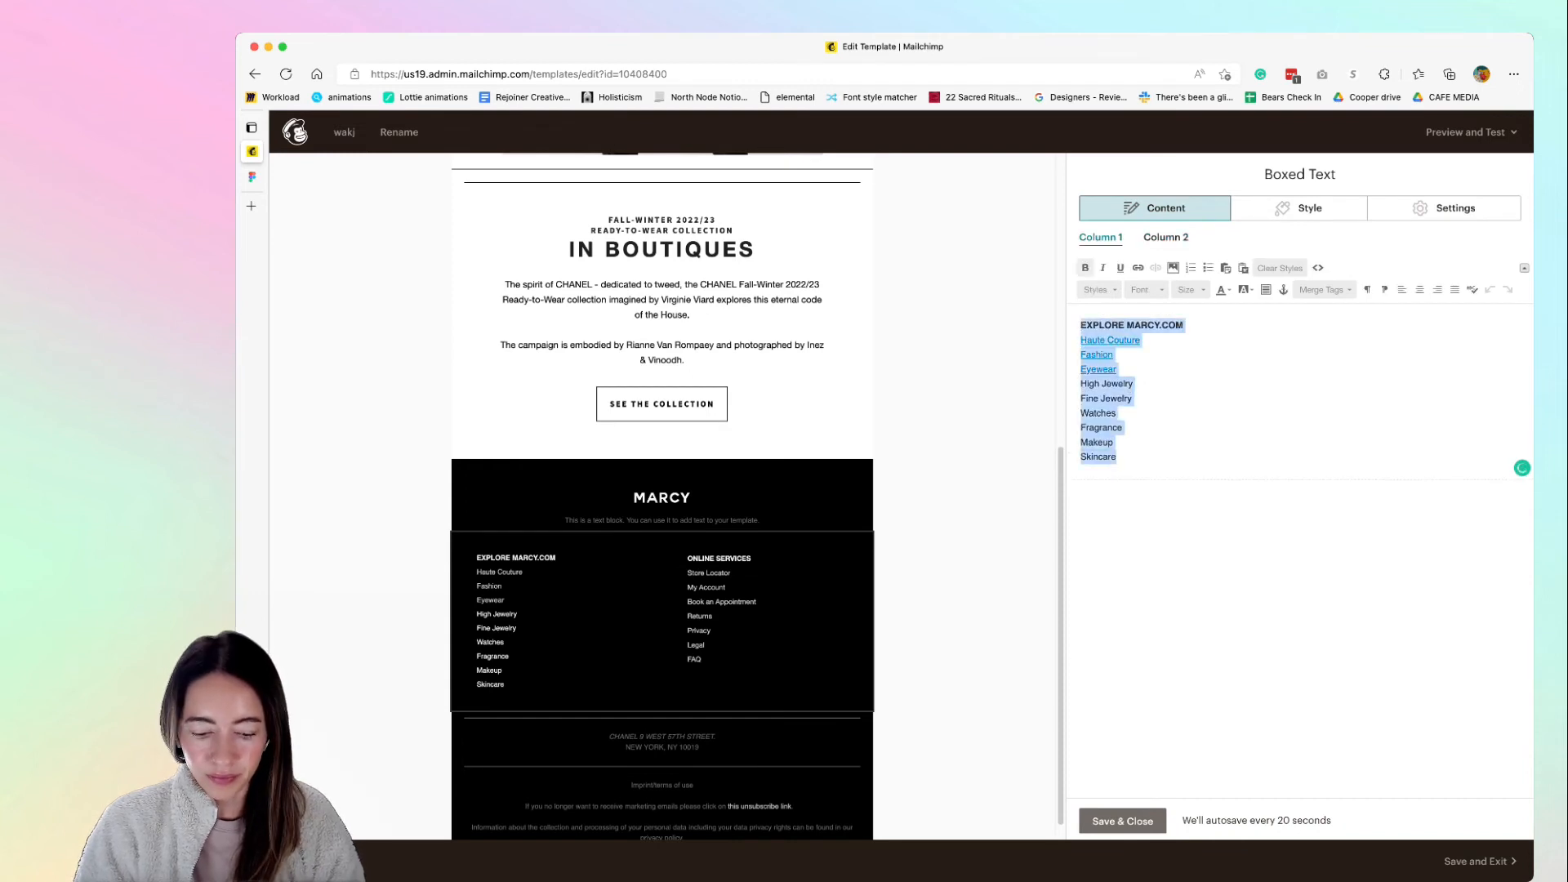
click(661, 497)
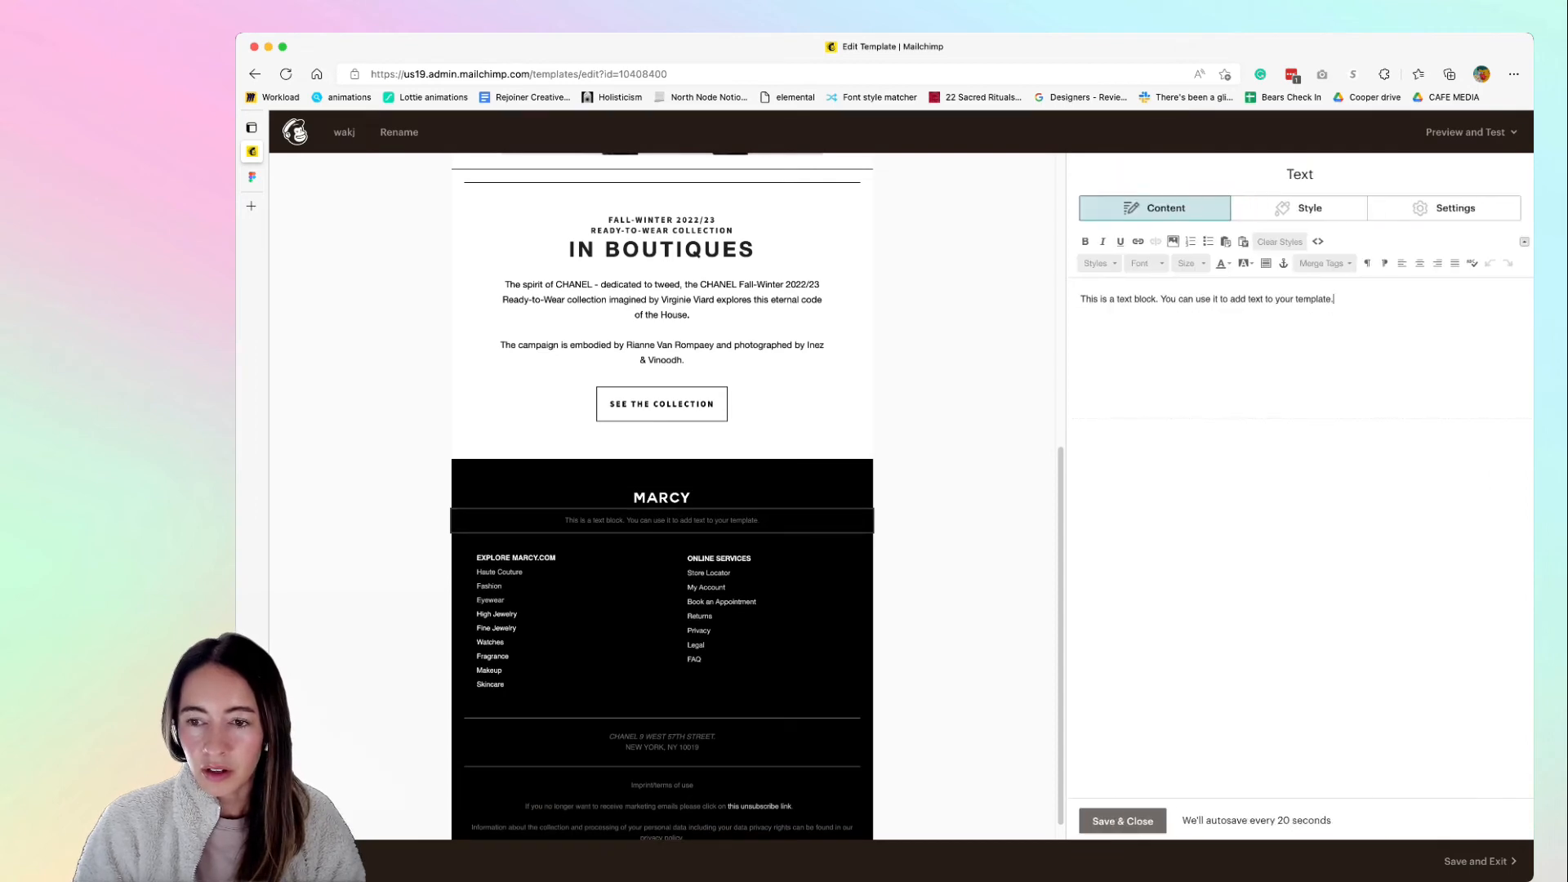
click(1454, 207)
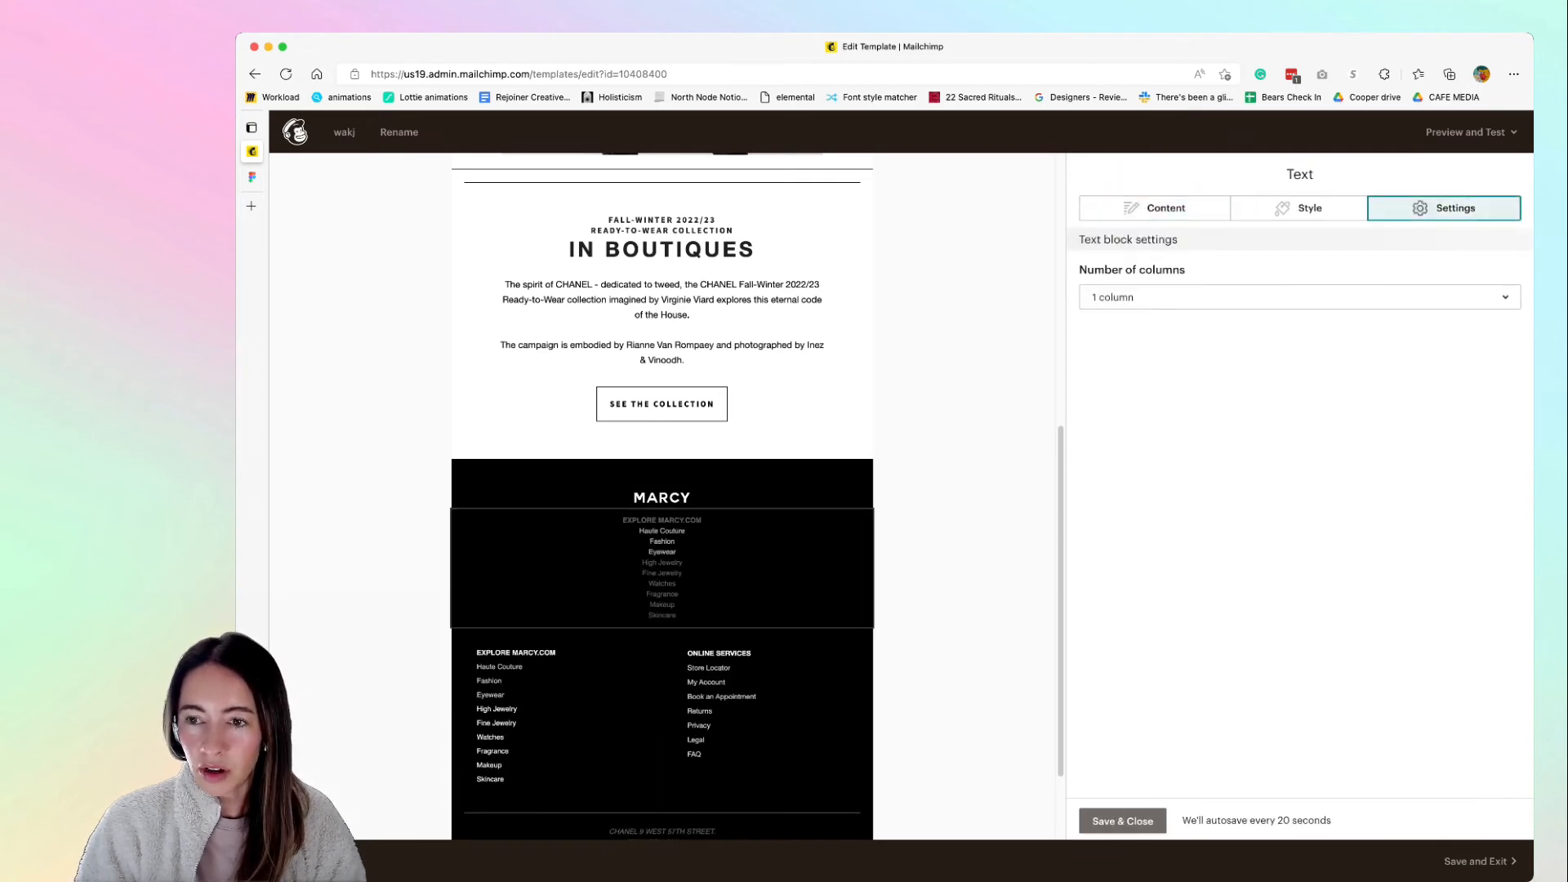
click(1297, 297)
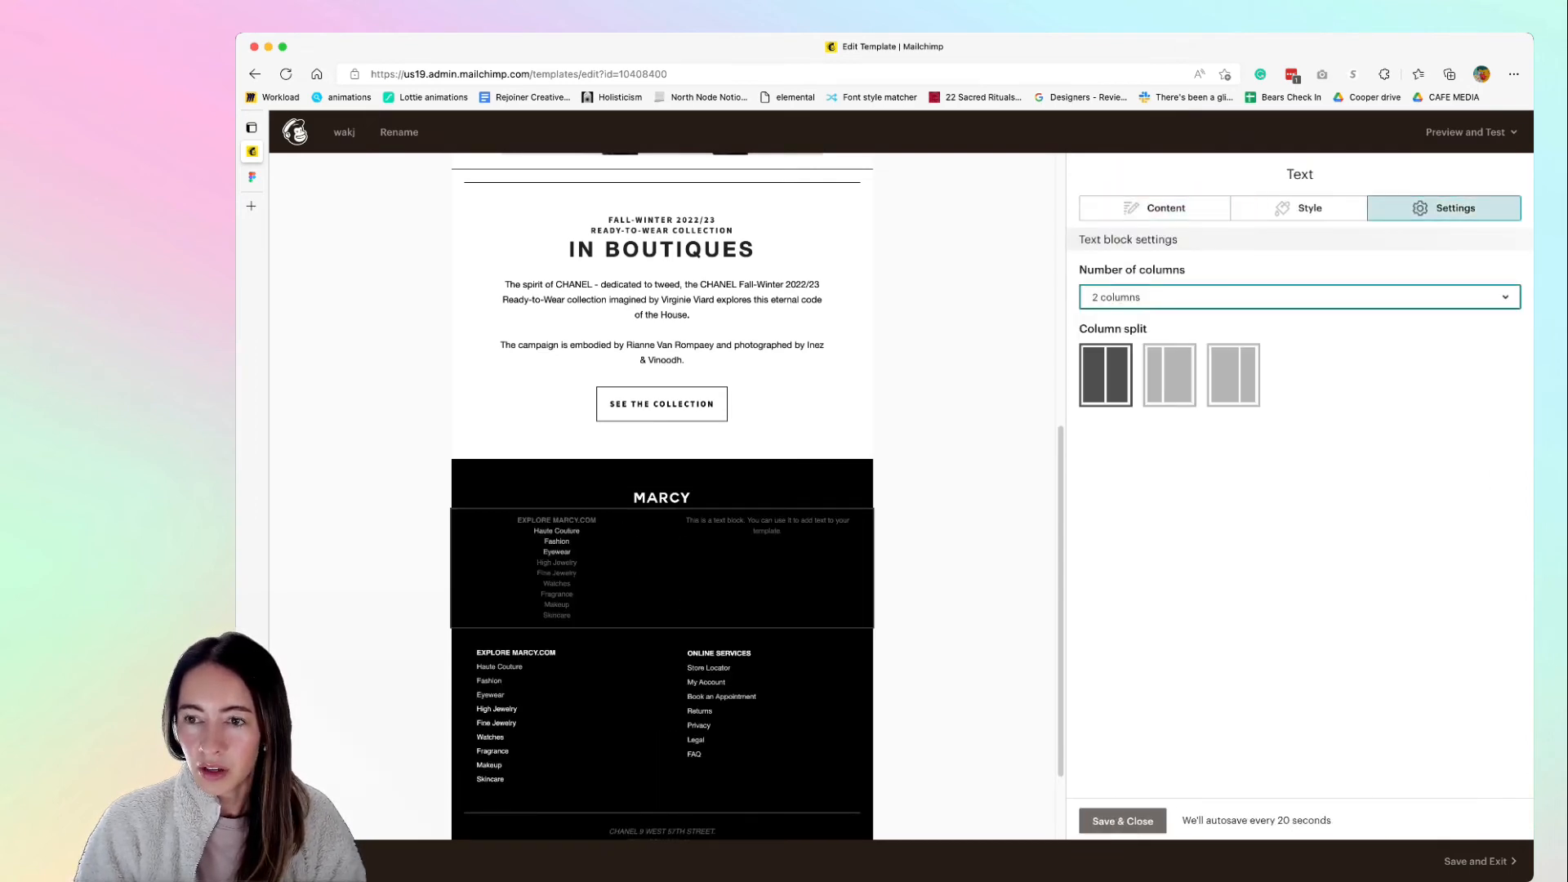
click(1297, 207)
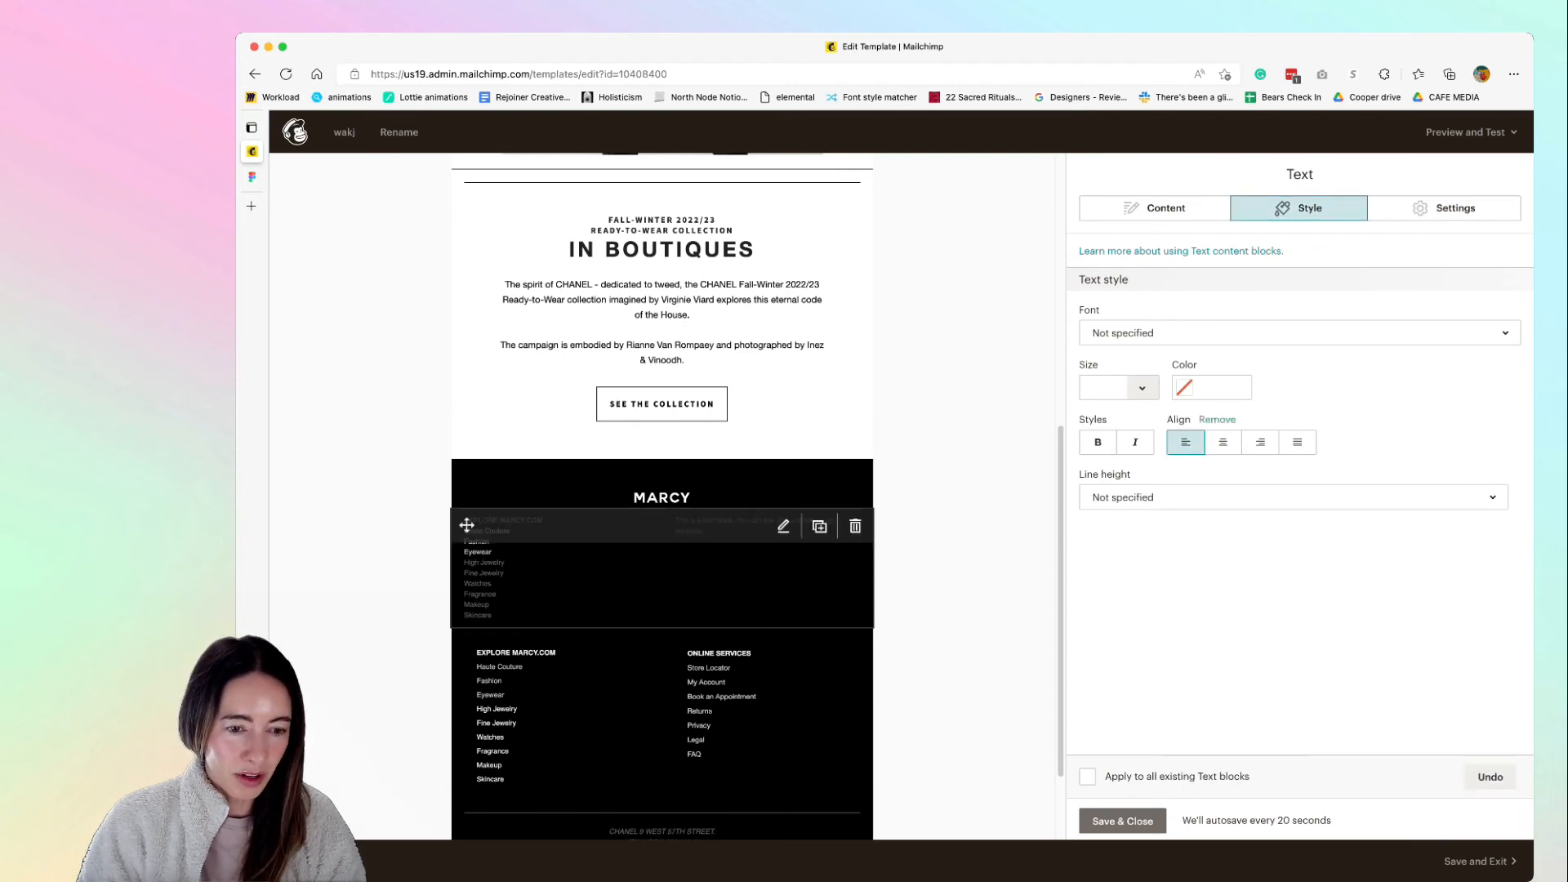
click(1155, 208)
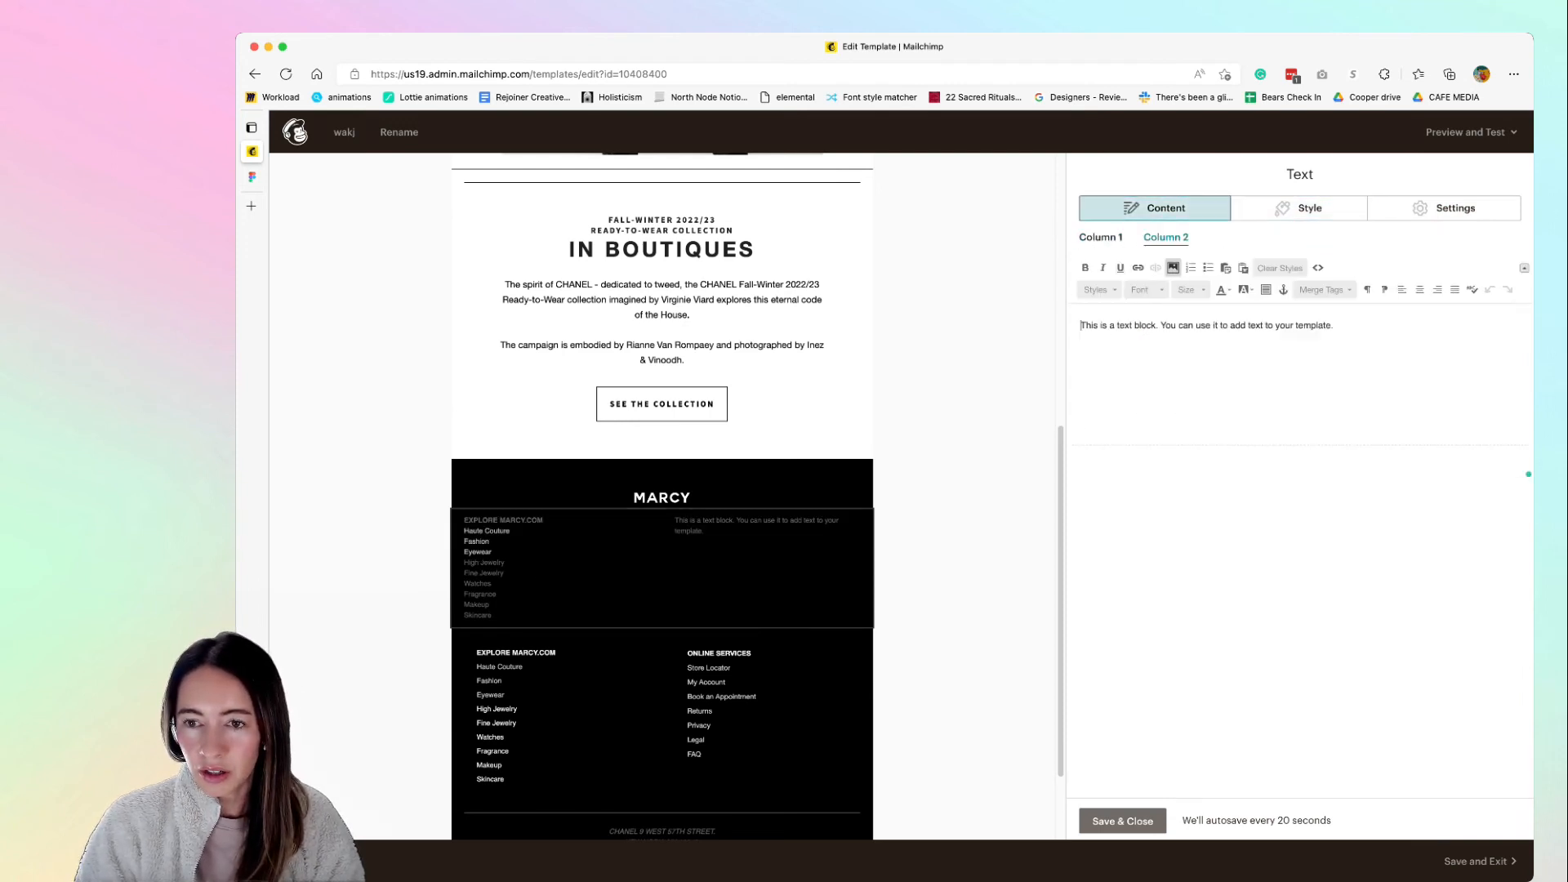